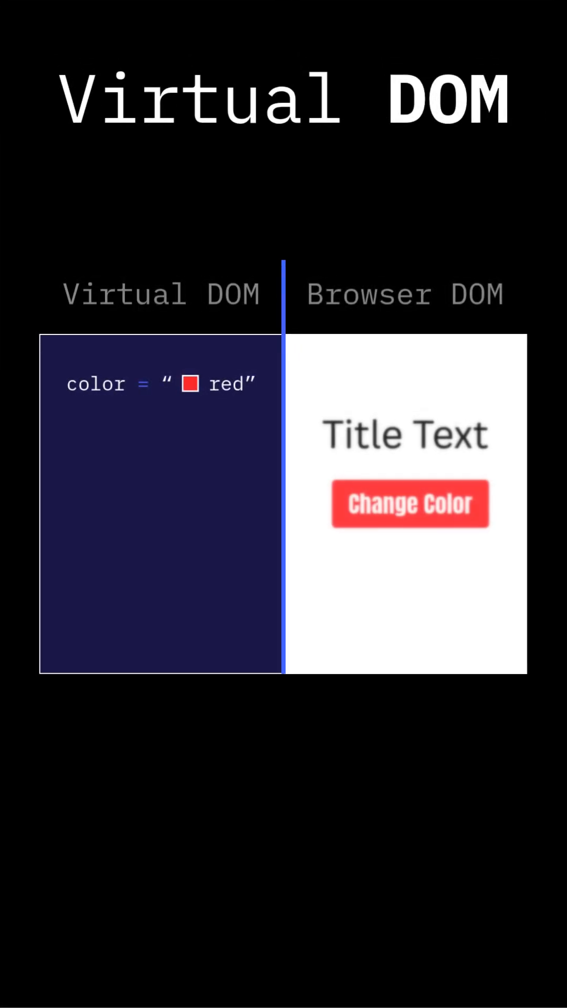
# Trigger Change Color so the Virtual DOM value and Browser DOM button go red to blue.
pyautogui.click(409, 503)
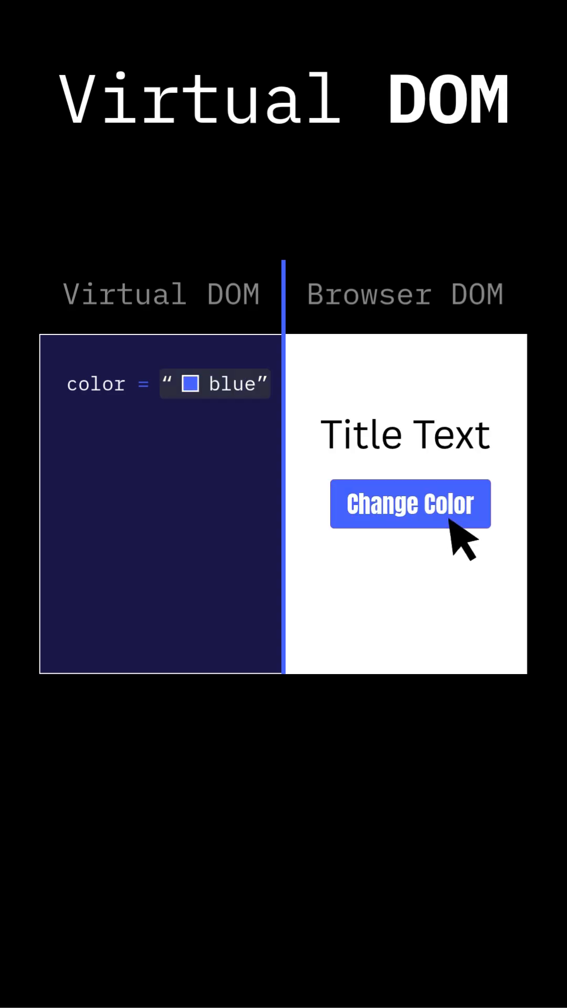